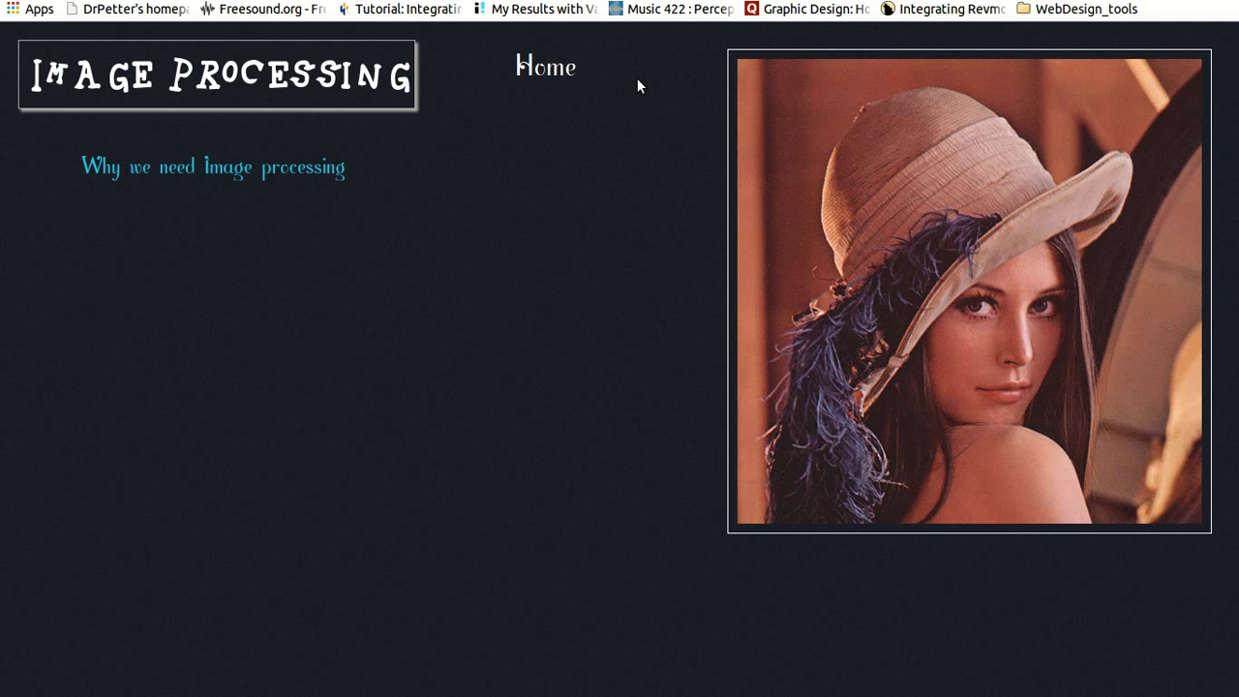
mouse_move(343, 170)
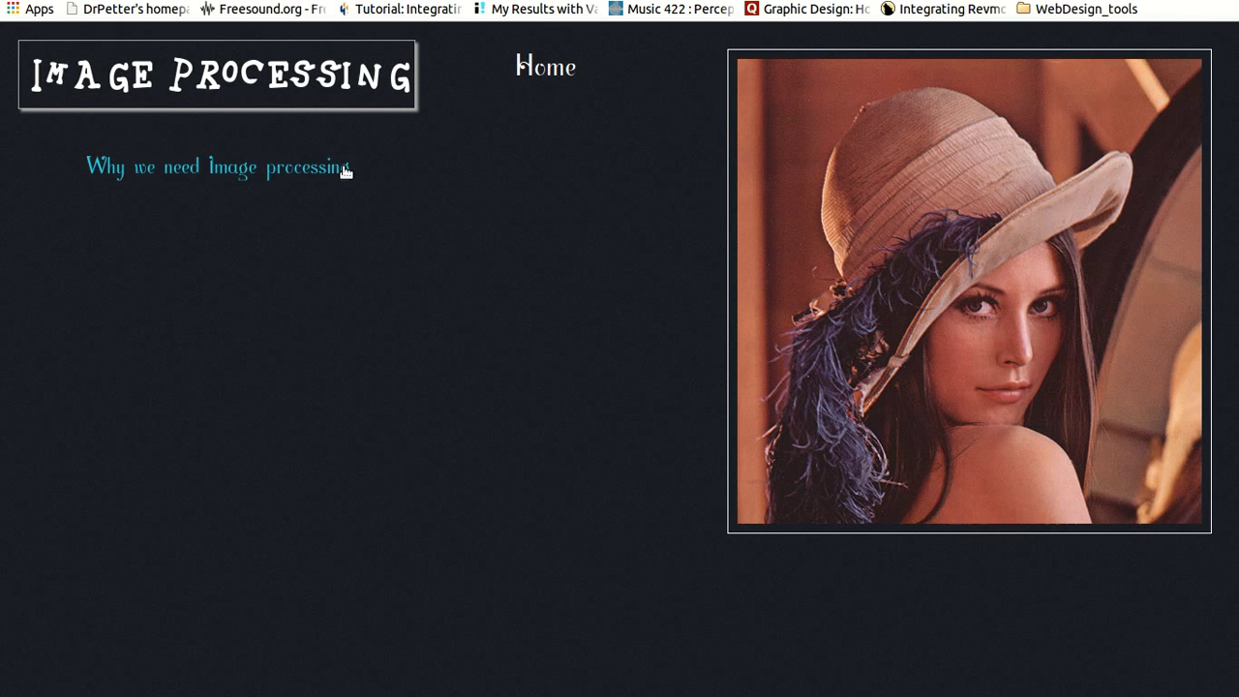
Open the 'Why we need image processing' section and advance the slideshow to the KFC logo.
left_click(217, 166)
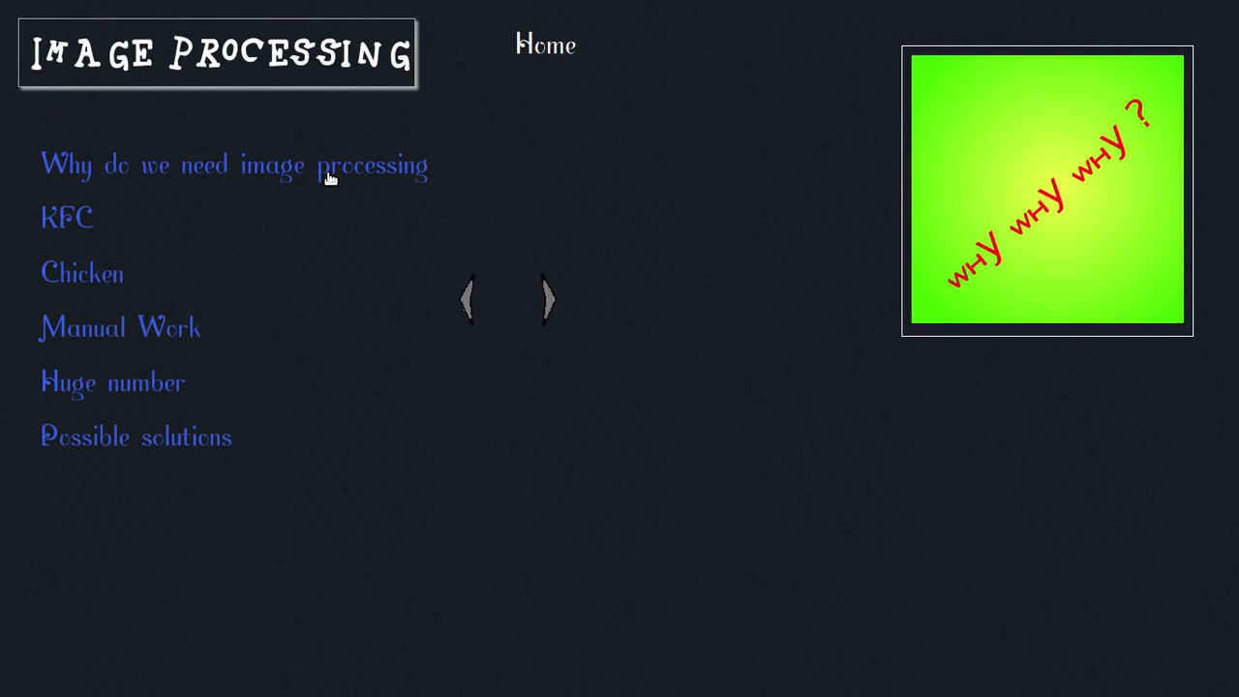
left_click(547, 298)
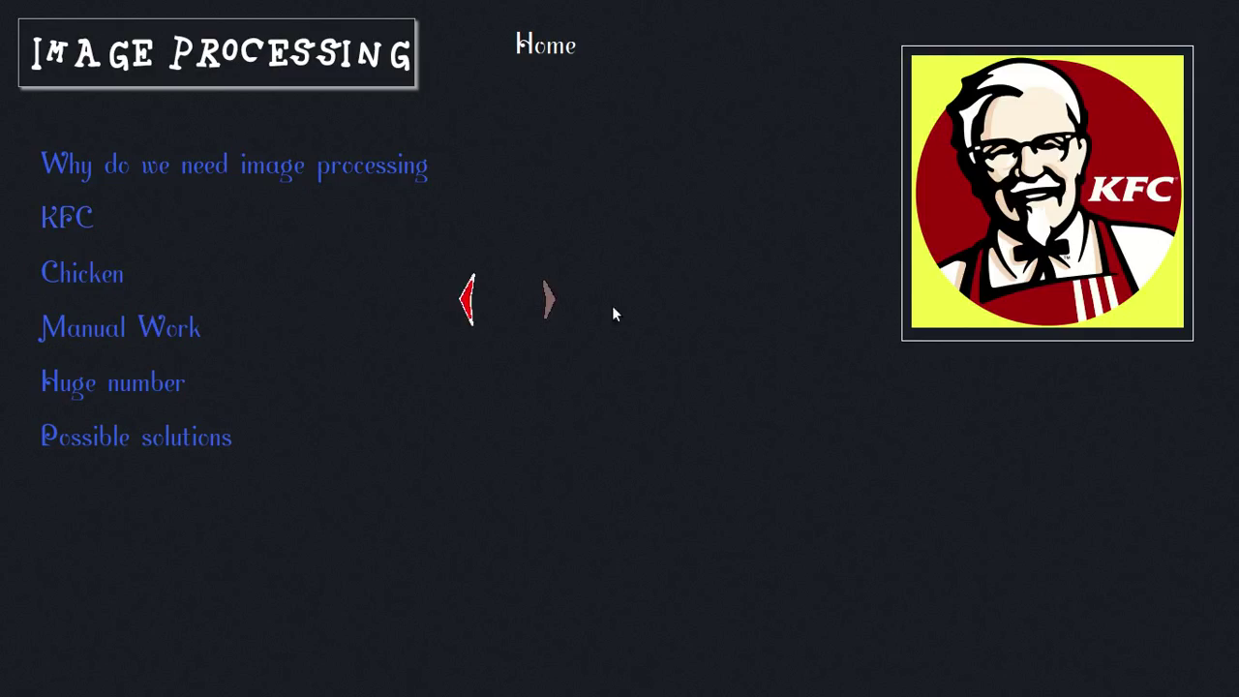
Advance the slideshow past the fried chicken picture to the live hen photo.
left_click(544, 300)
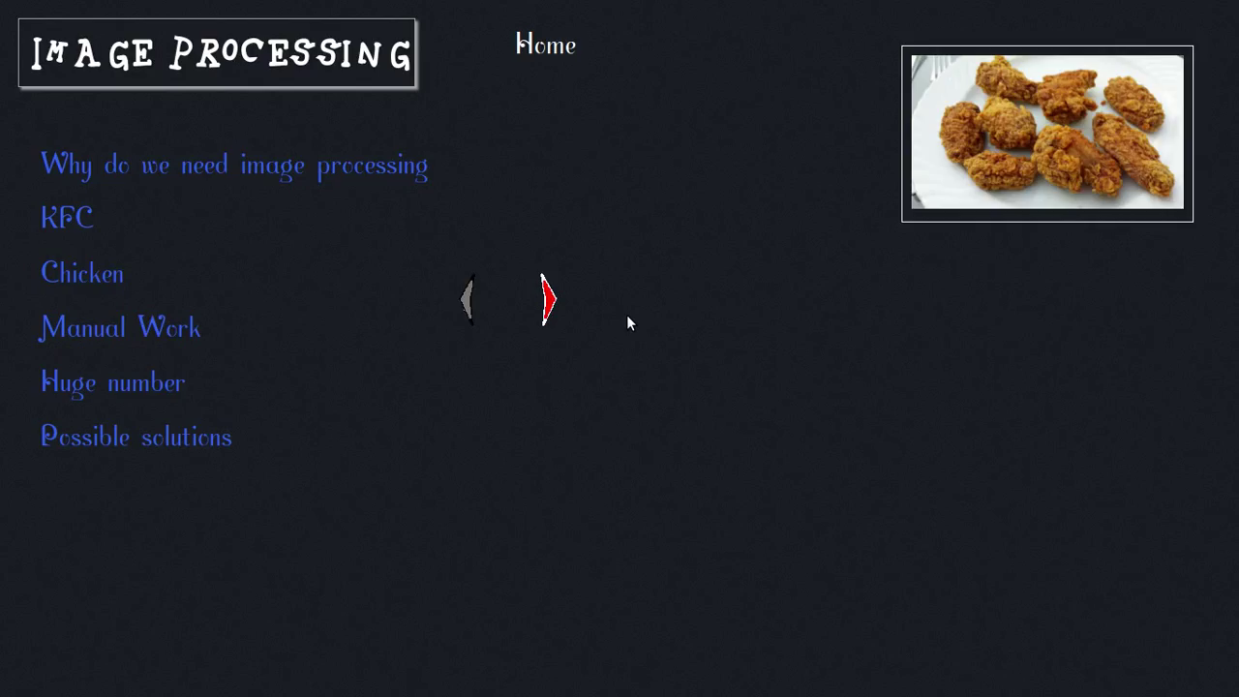
left_click(548, 298)
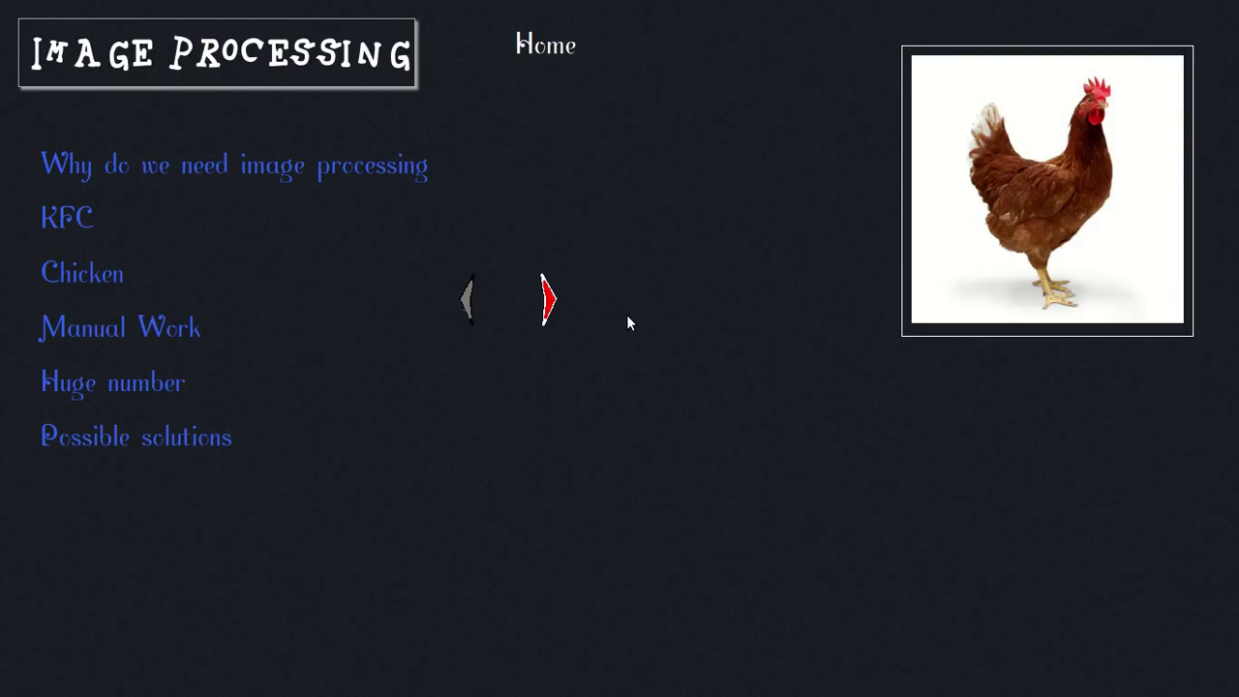
mouse_move(583, 303)
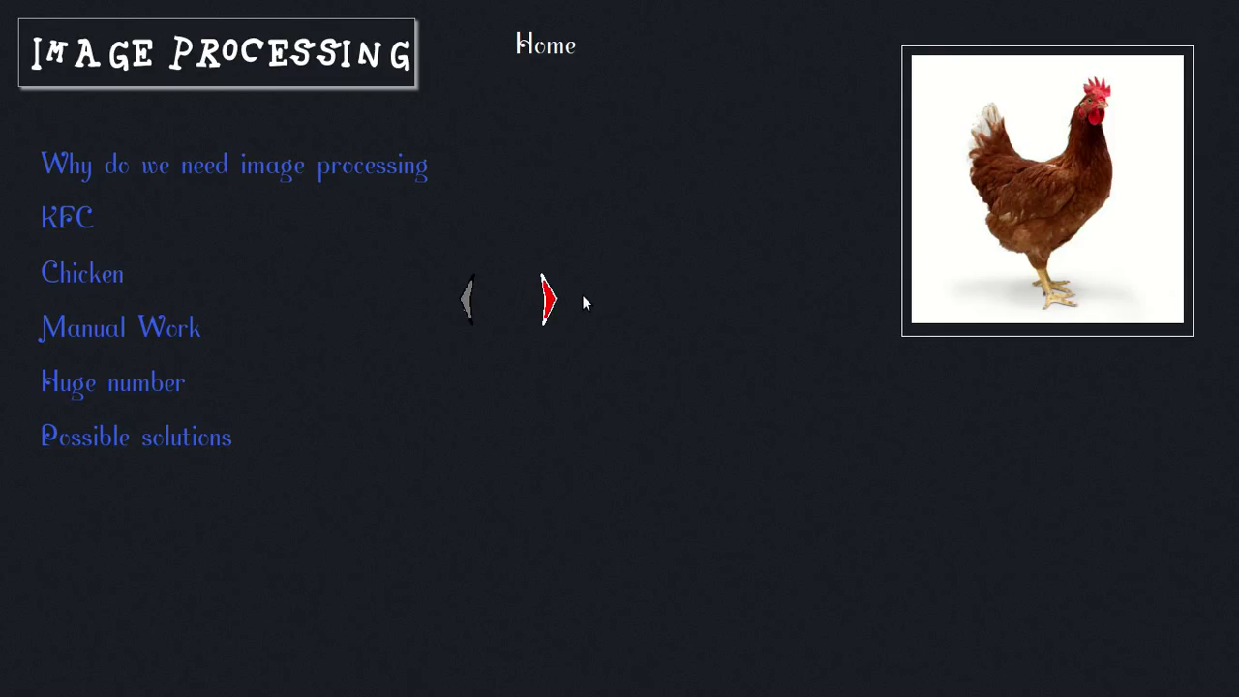
Advance the slideshow from the hen photo to the labelled whole-chicken cuts diagram.
left_click(546, 300)
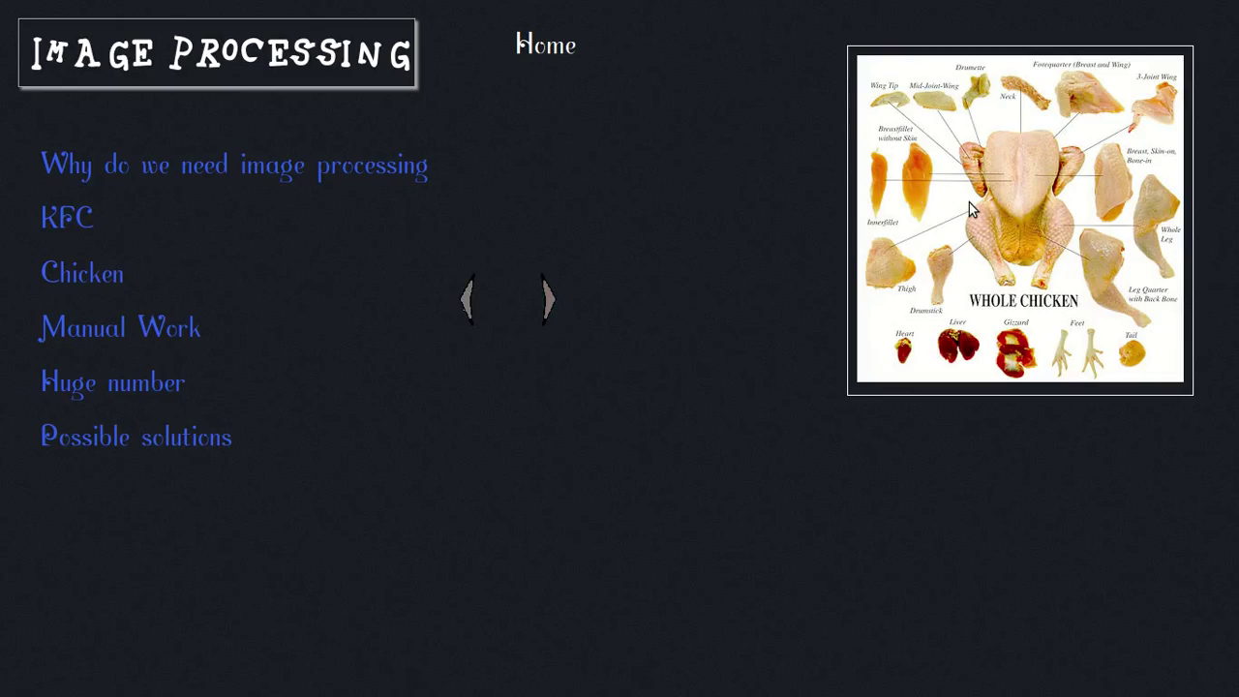
mouse_move(644, 334)
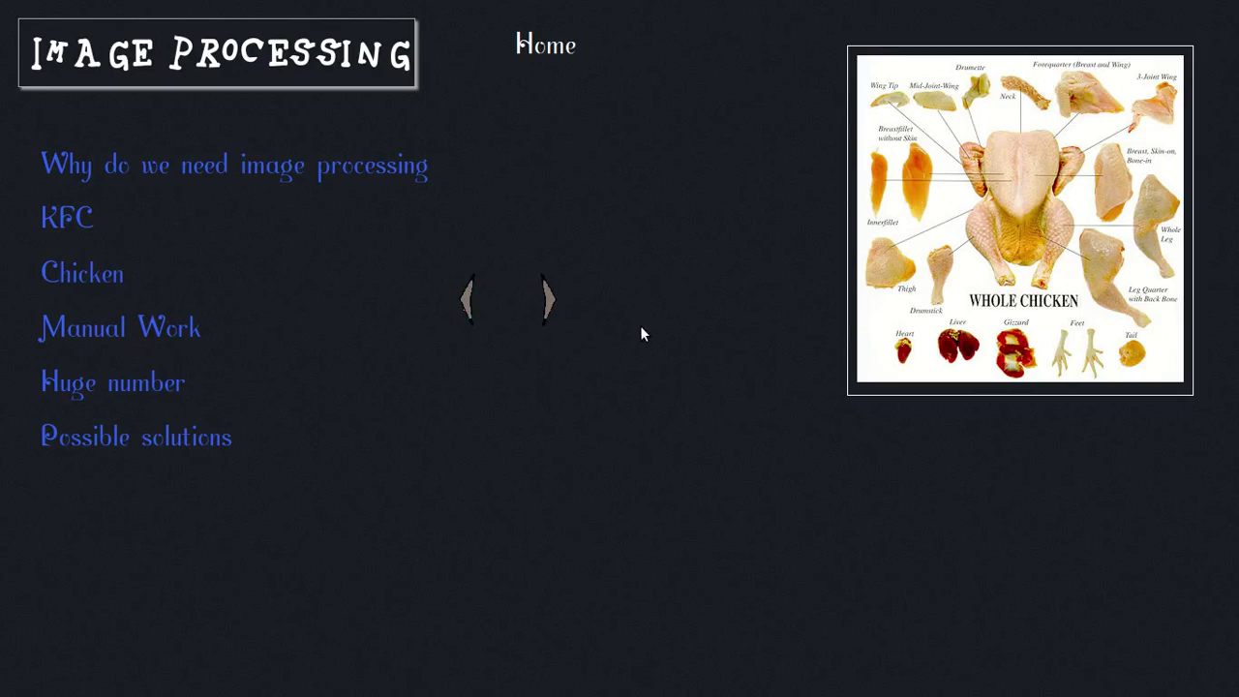
mouse_move(1084, 202)
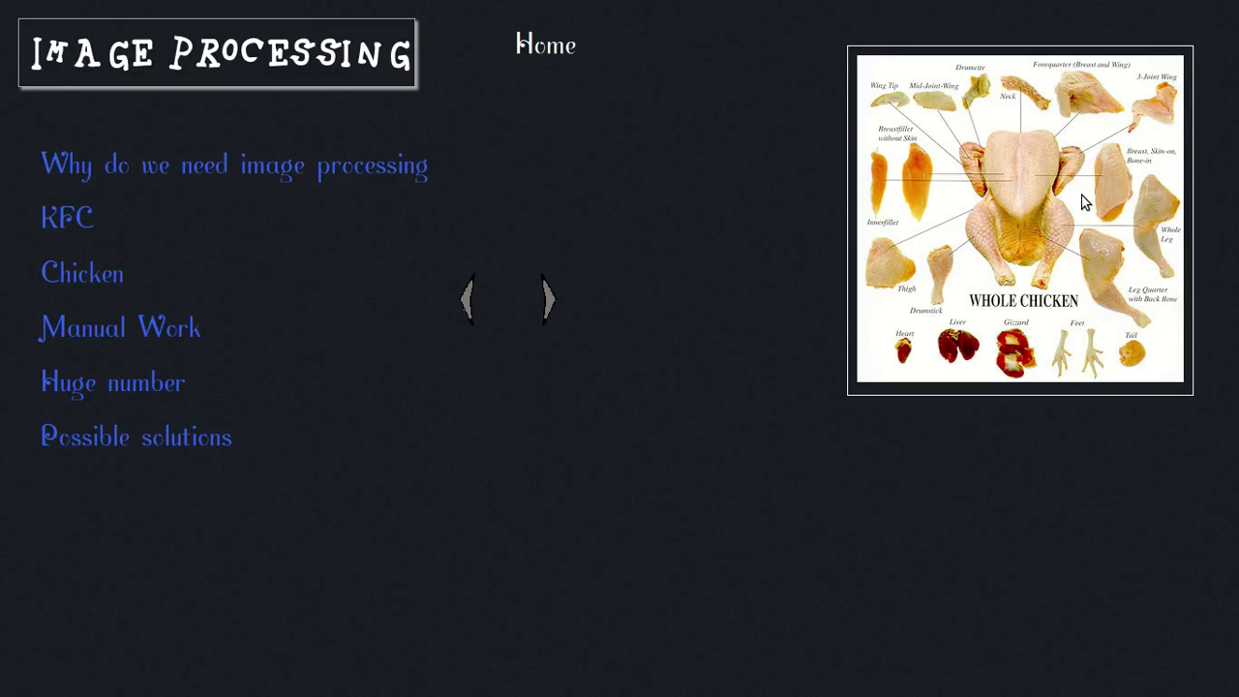
mouse_move(1118, 183)
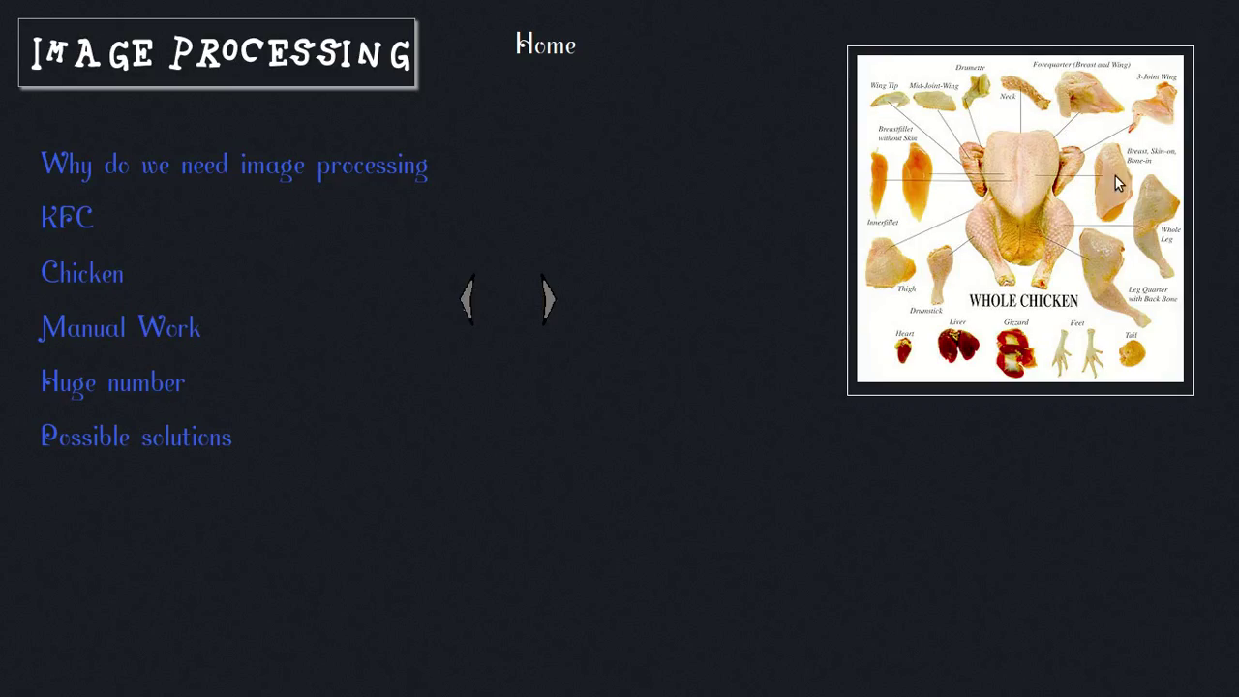
mouse_move(1103, 216)
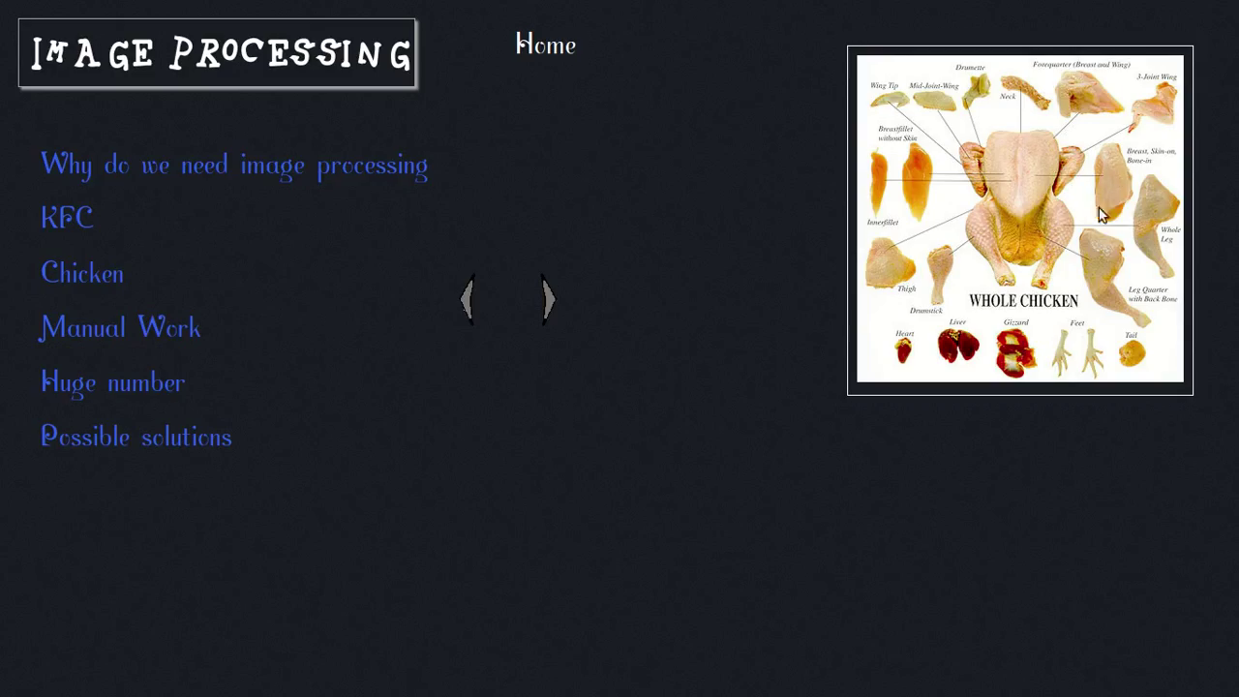
mouse_move(1086, 276)
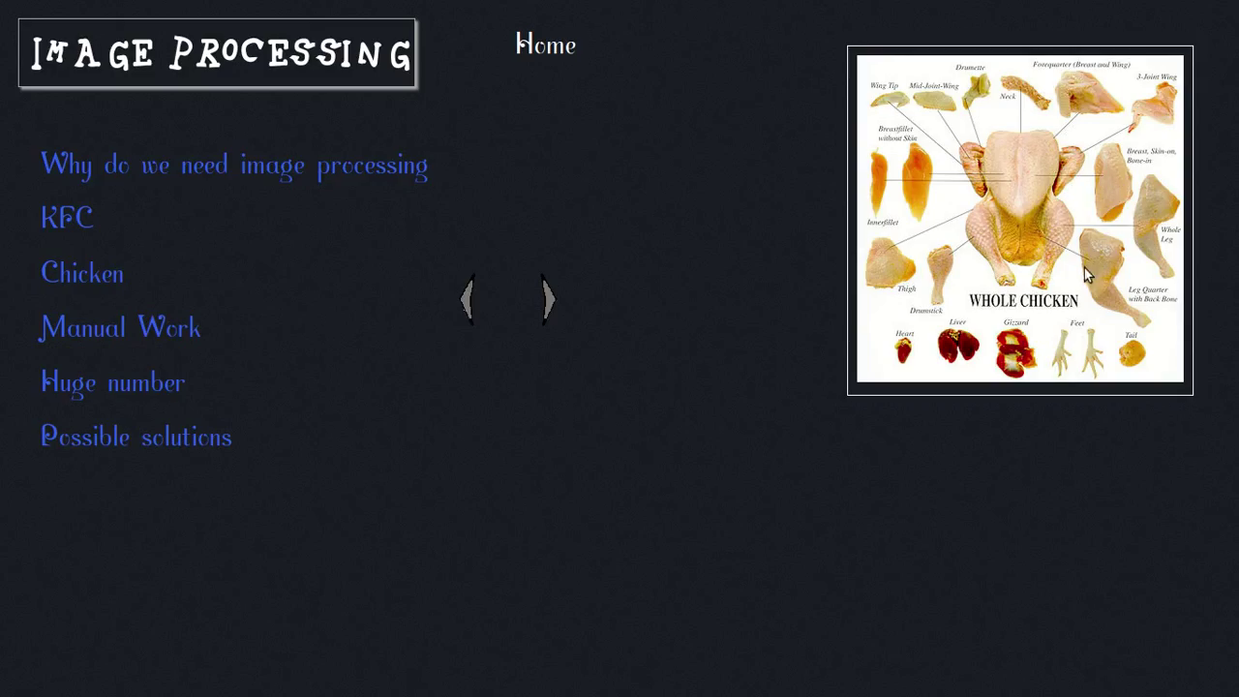
mouse_move(1072, 280)
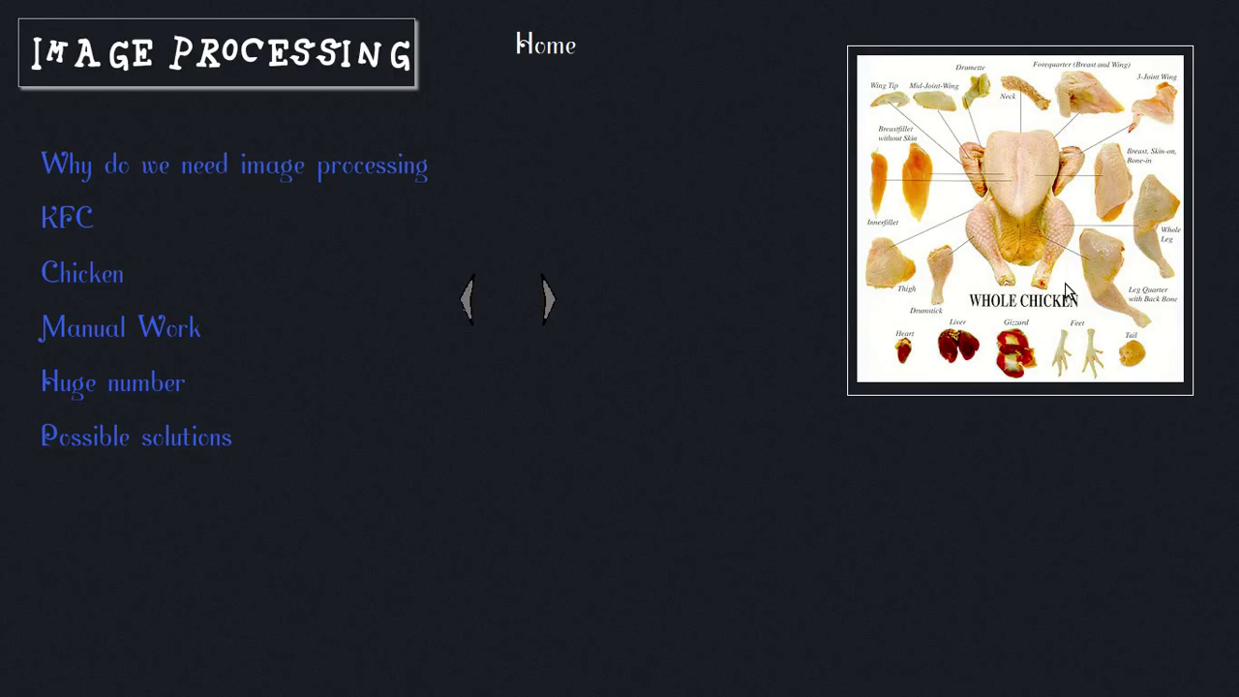
Go back to the hen photo, then forward again to the whole-chicken parts diagram.
left_click(544, 298)
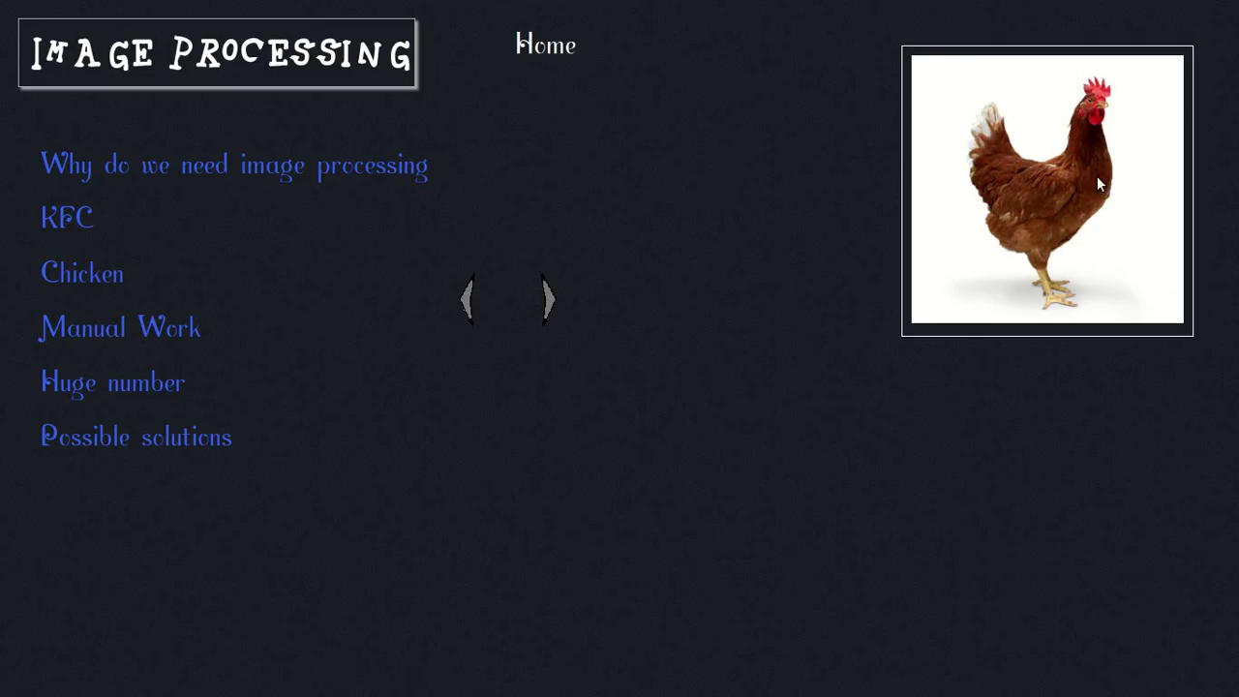
mouse_move(1077, 176)
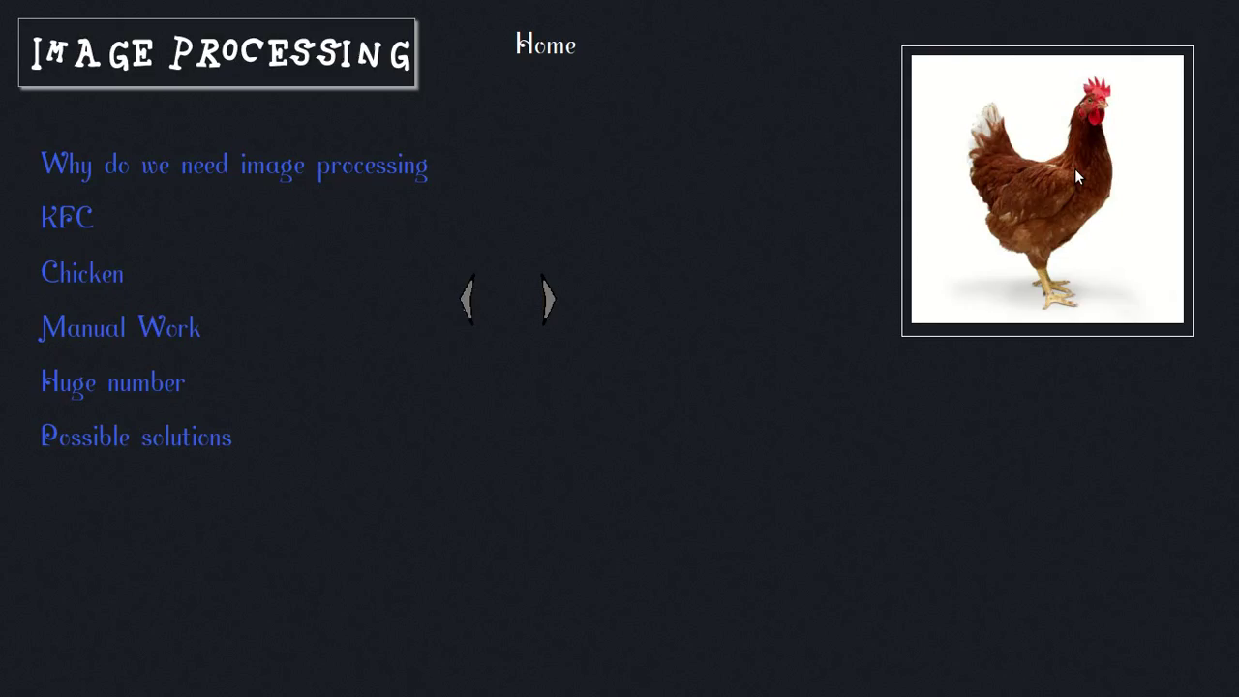
mouse_move(1012, 236)
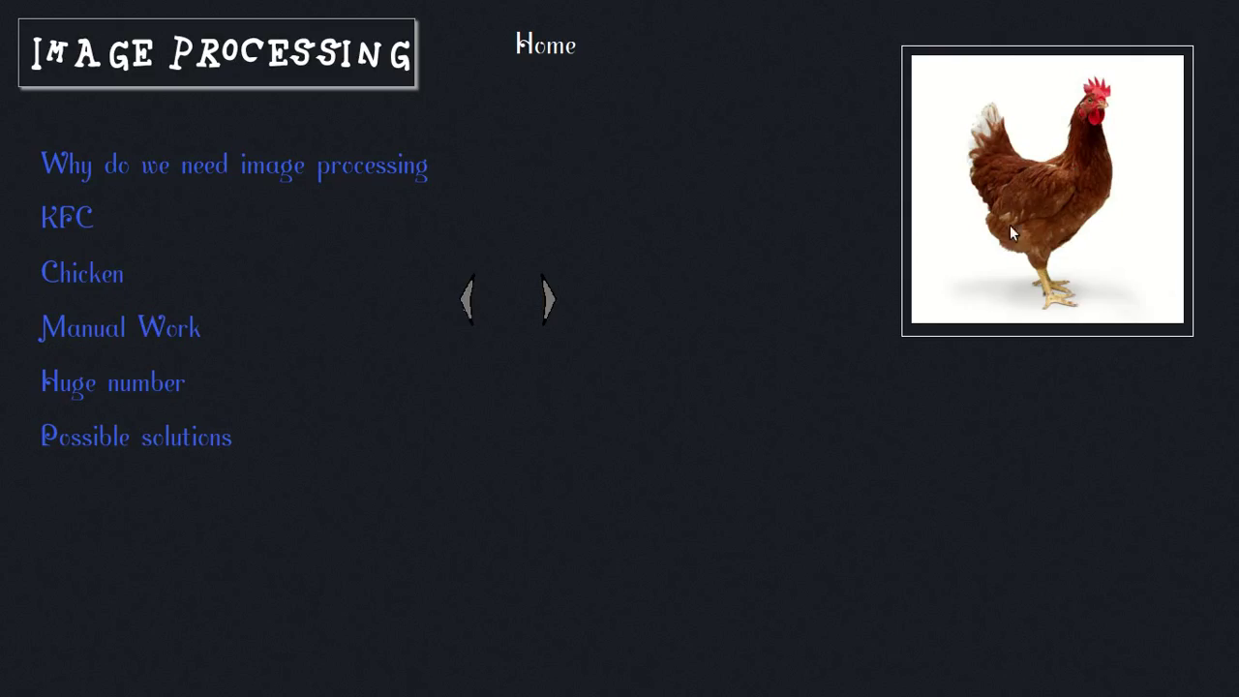
mouse_move(1017, 259)
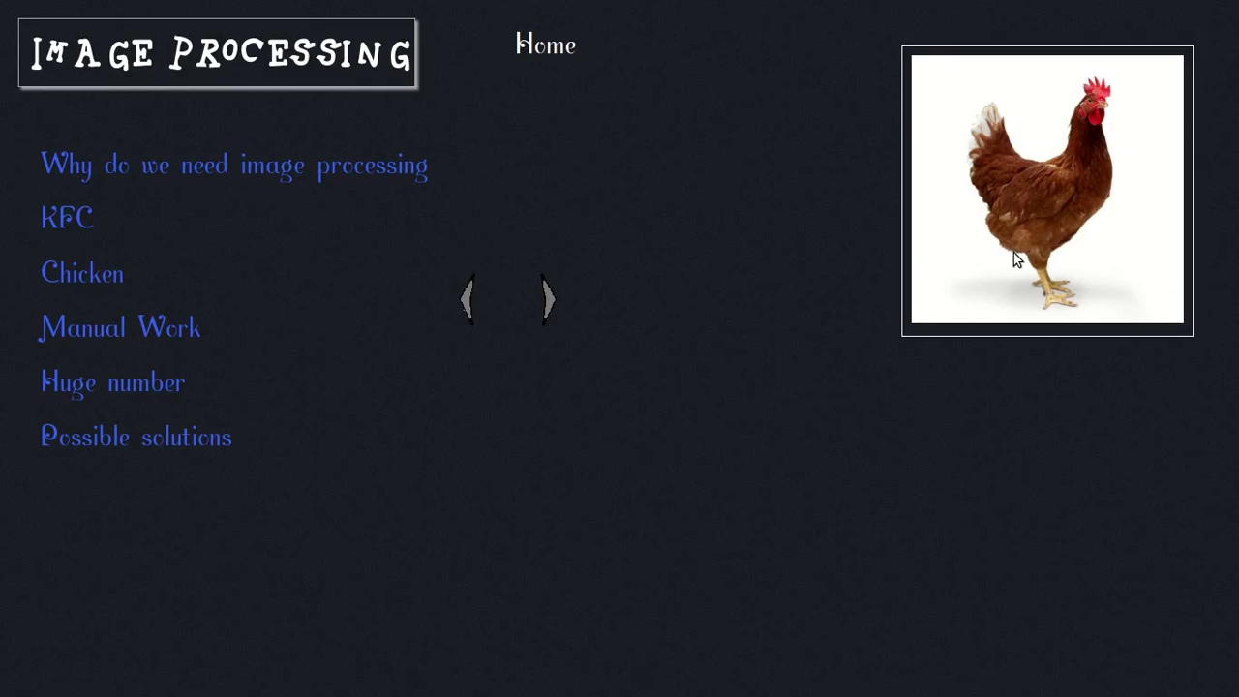
mouse_move(1134, 116)
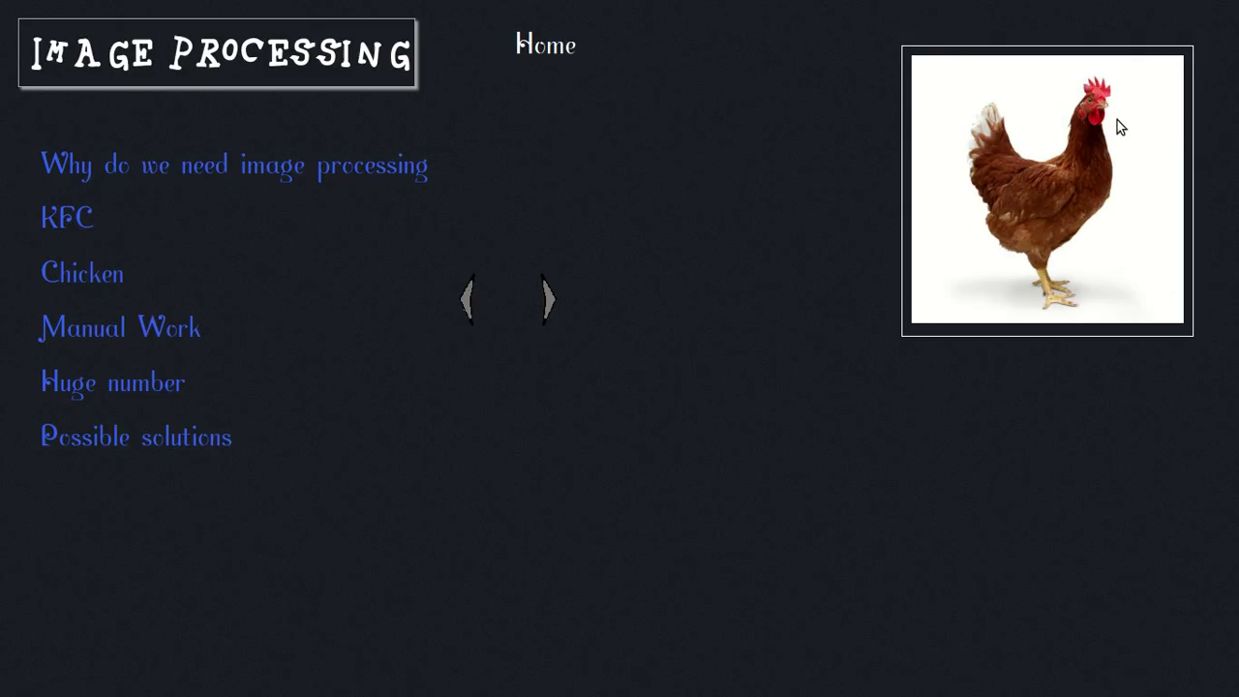
mouse_move(639, 307)
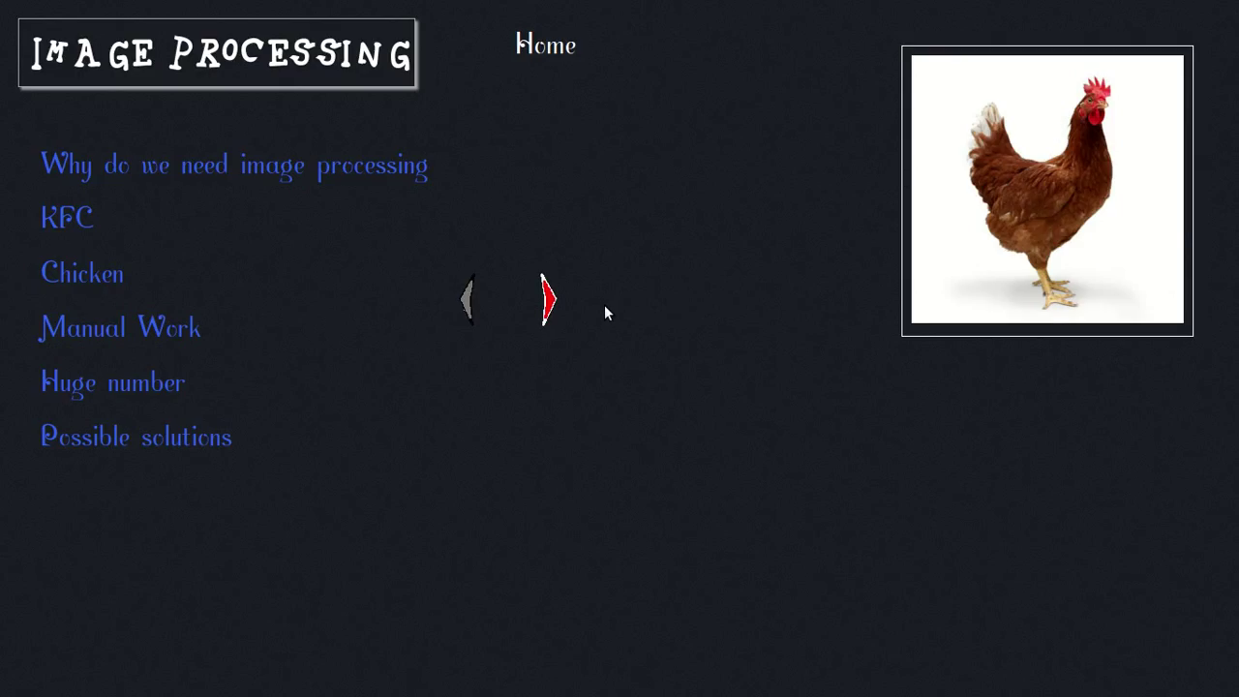
left_click(547, 298)
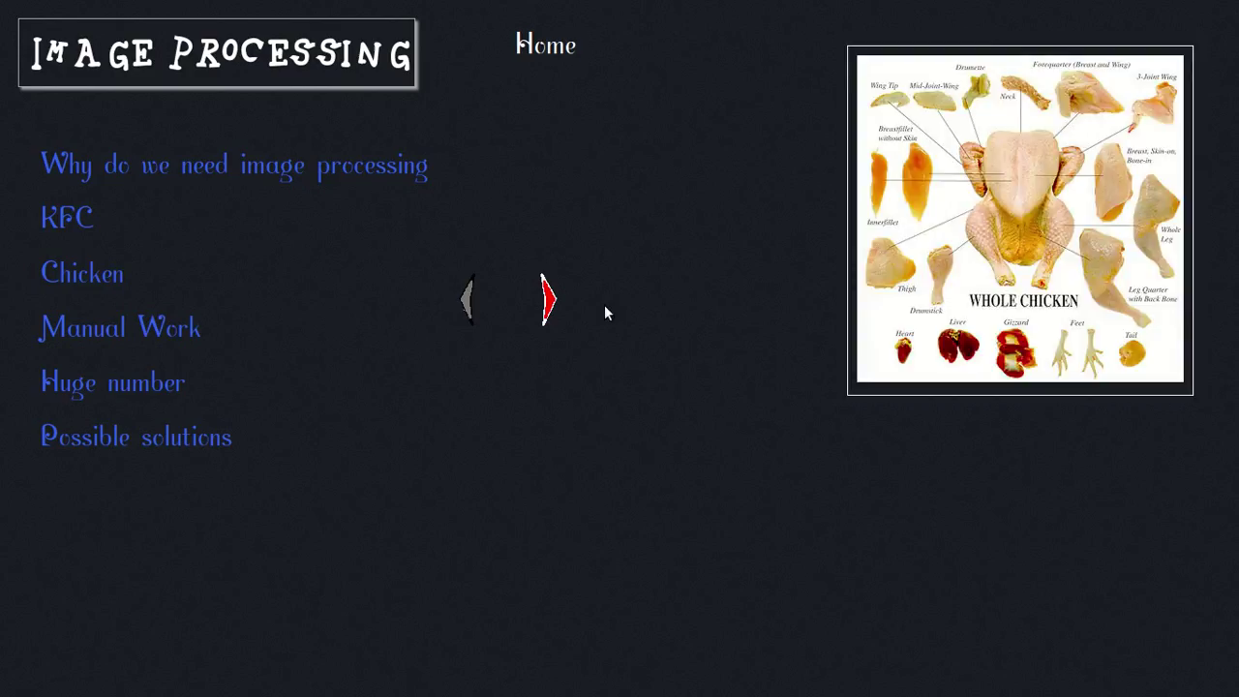
Return the presentation to its home view with the Lena test image.
left_click(546, 298)
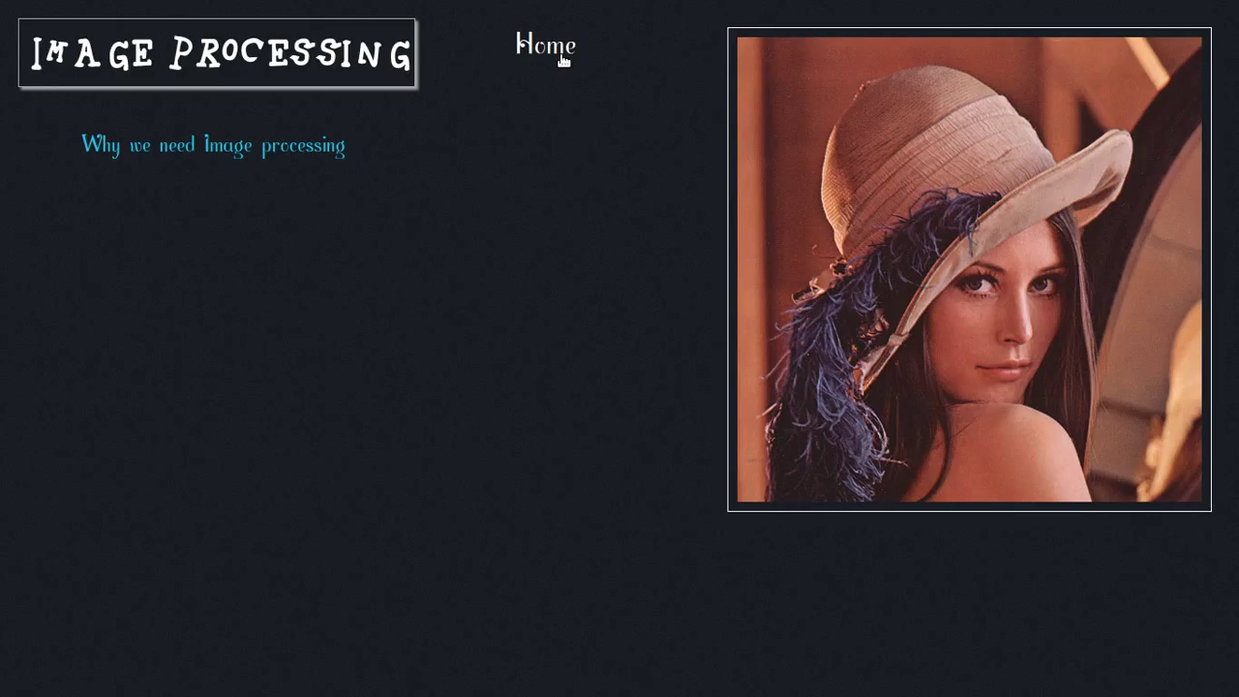
mouse_move(573, 126)
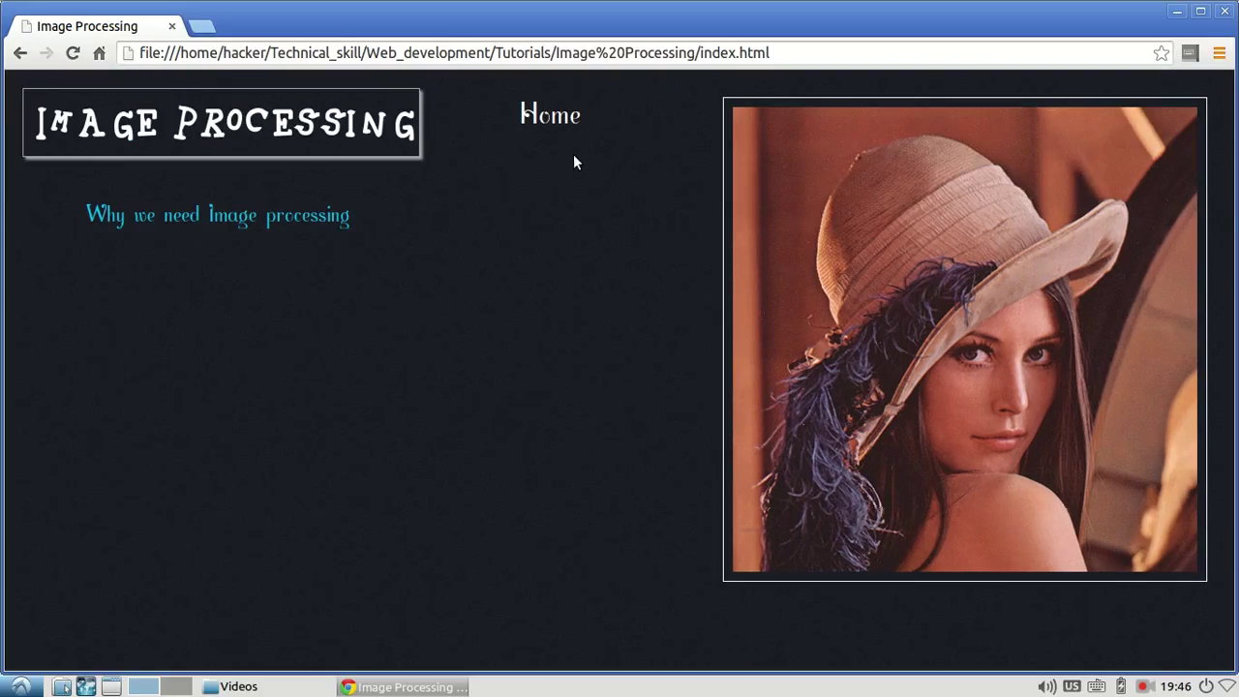
mouse_move(591, 181)
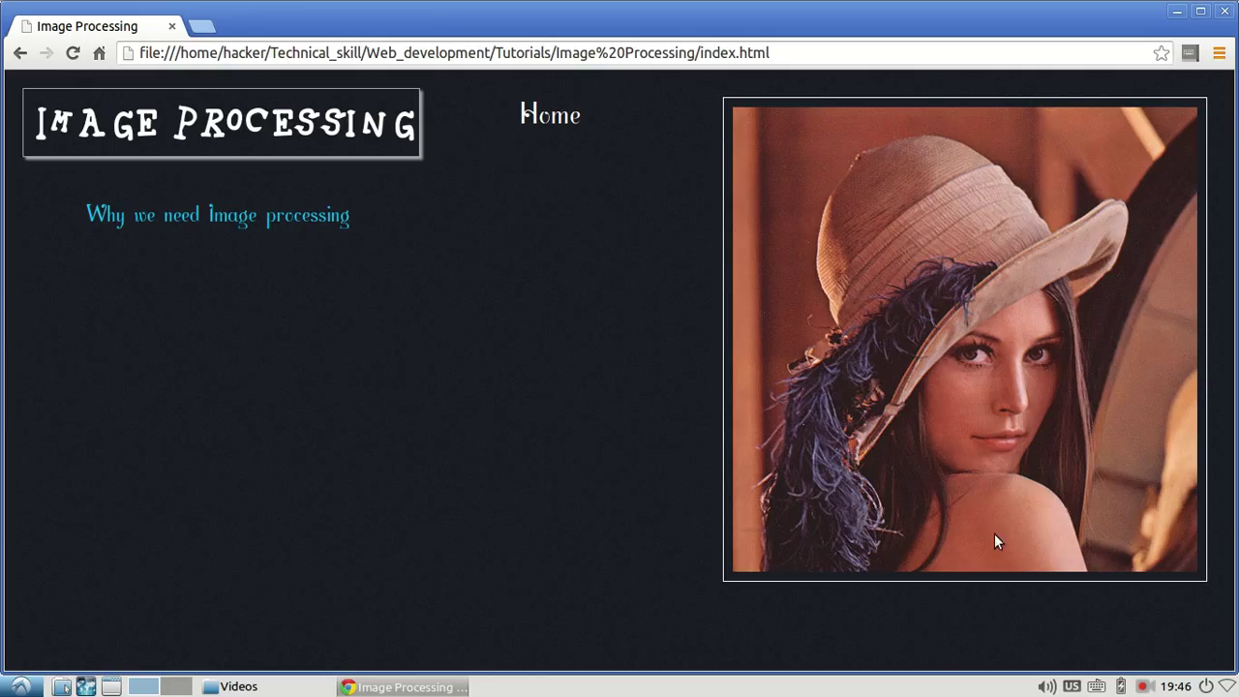
mouse_move(1057, 599)
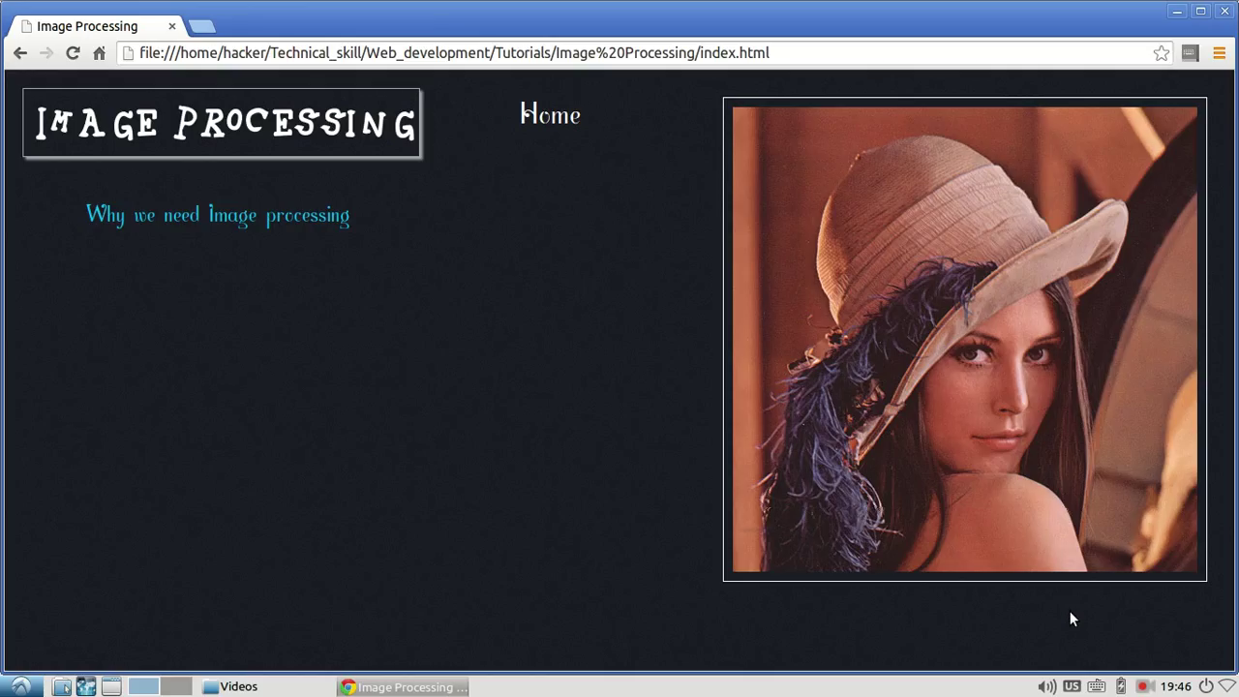
mouse_move(1002, 620)
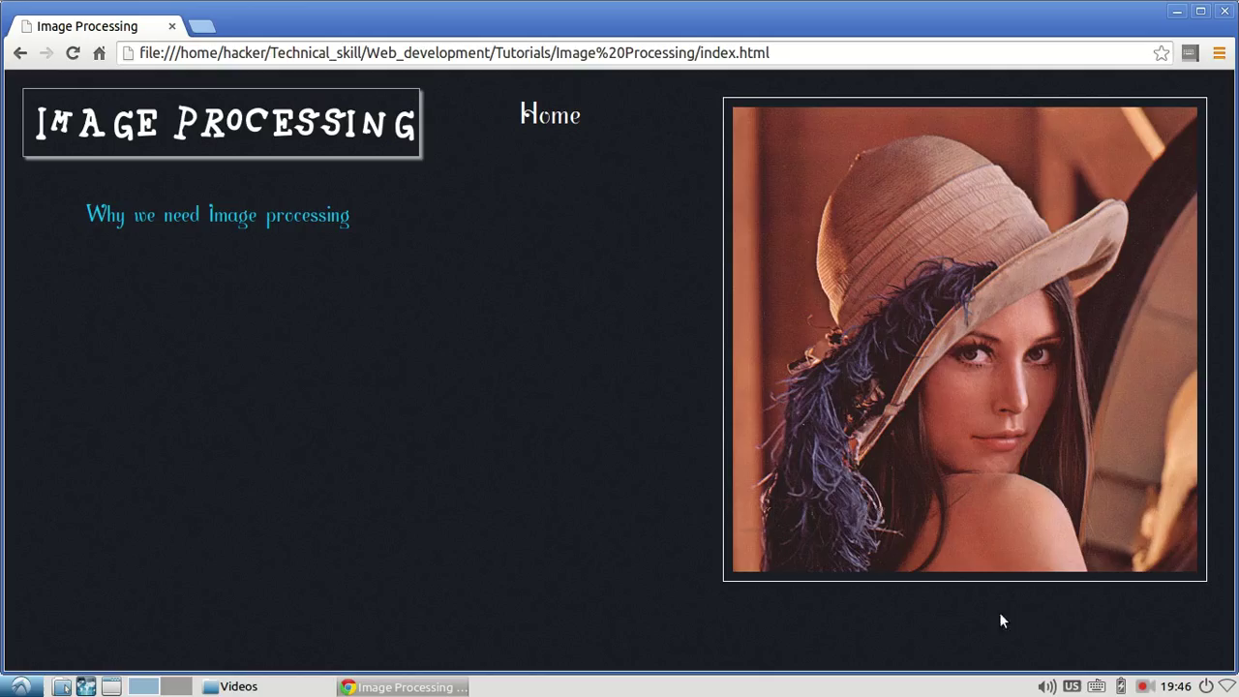
mouse_move(1092, 645)
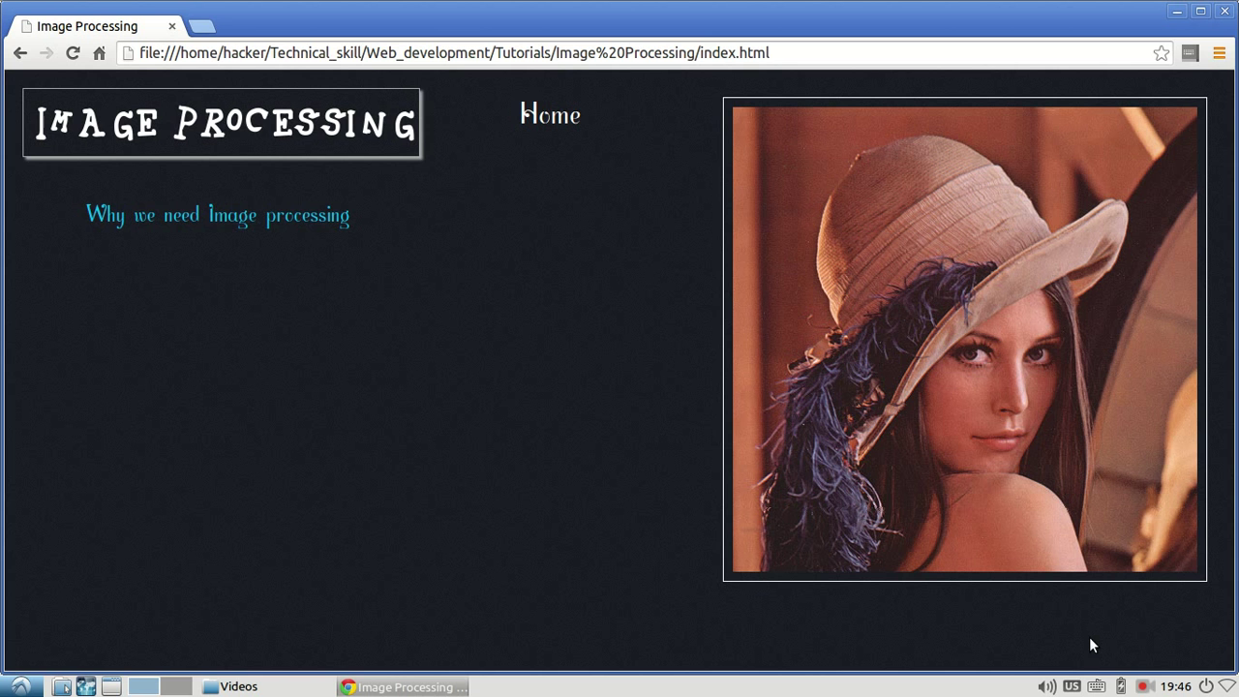
mouse_move(1146, 685)
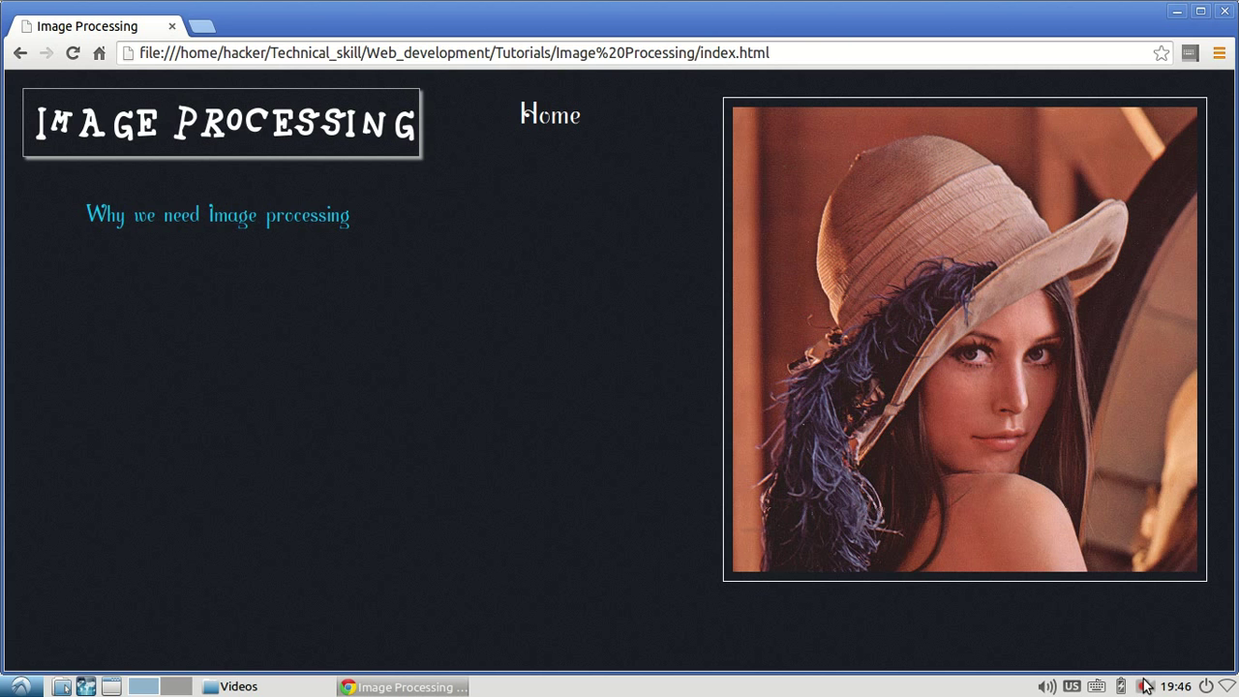
left_click(1143, 685)
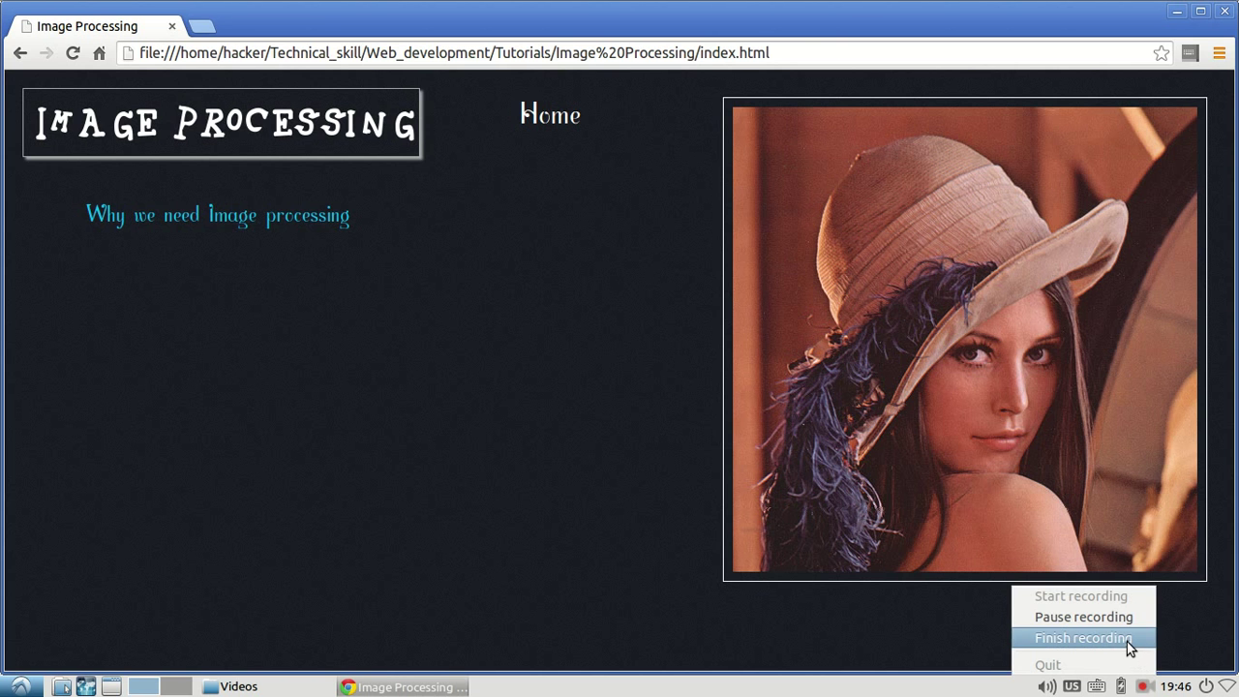